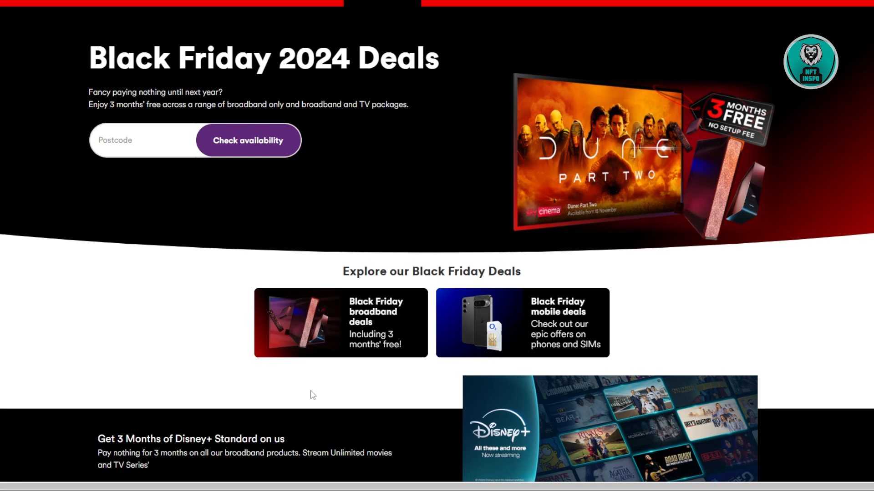
mouse_move(121, 176)
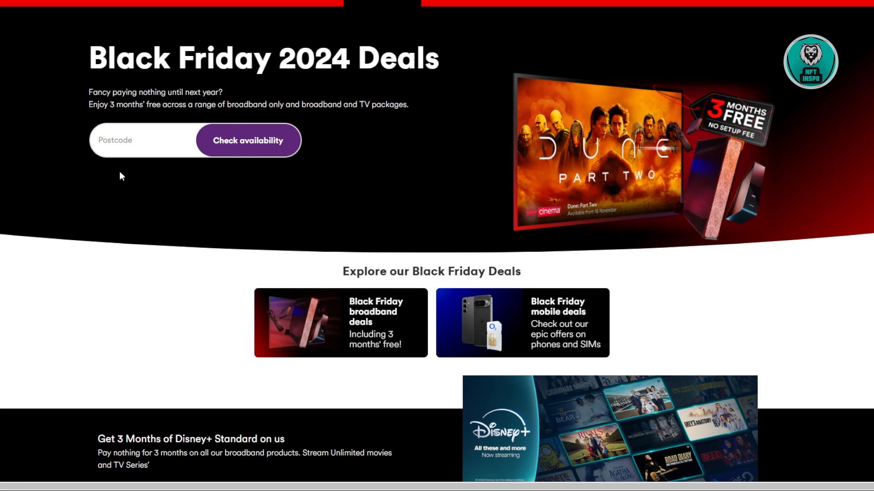
mouse_move(133, 185)
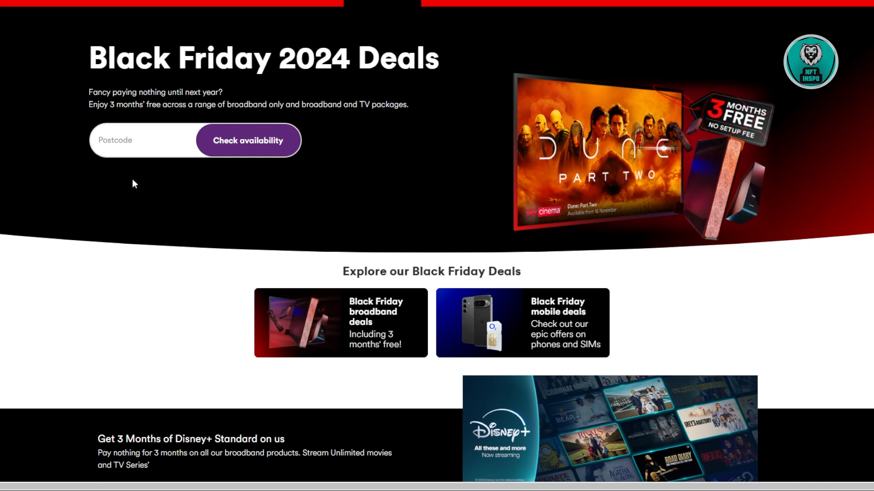
mouse_move(138, 182)
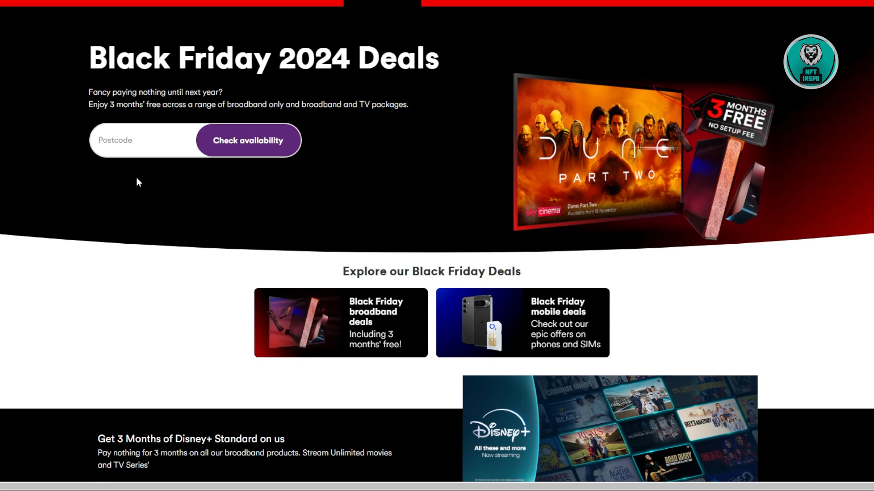
mouse_move(345, 129)
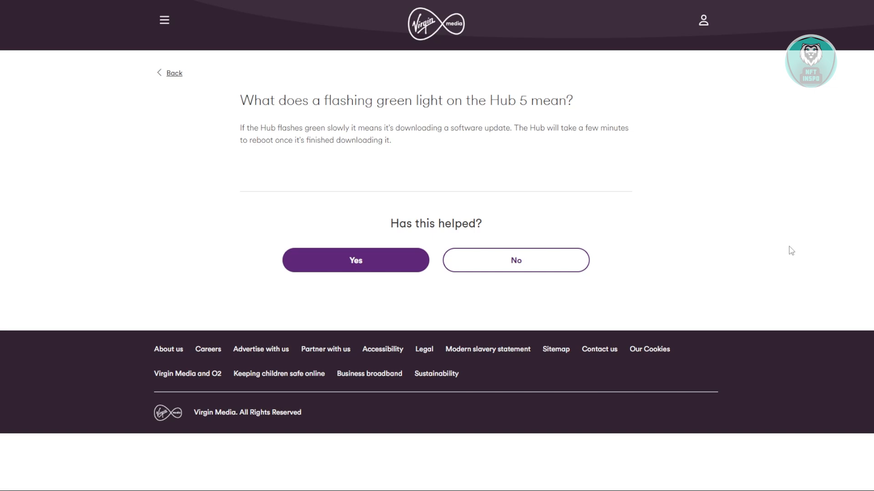
mouse_move(802, 228)
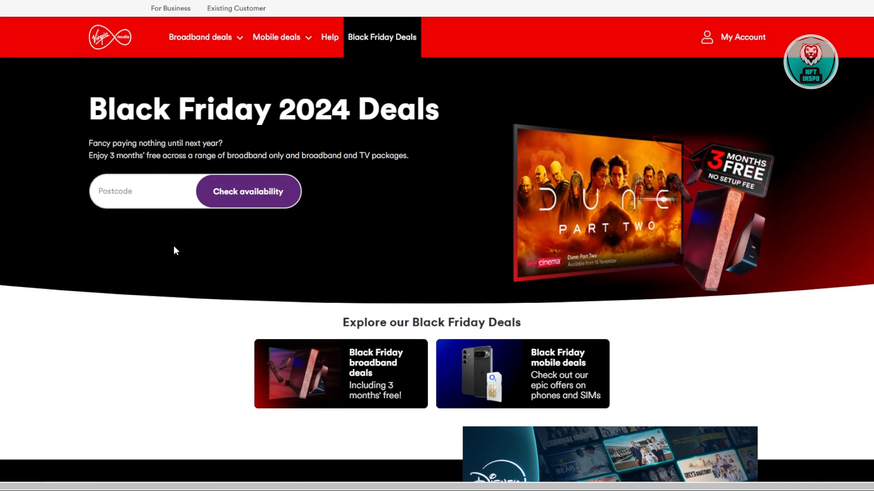
mouse_move(327, 54)
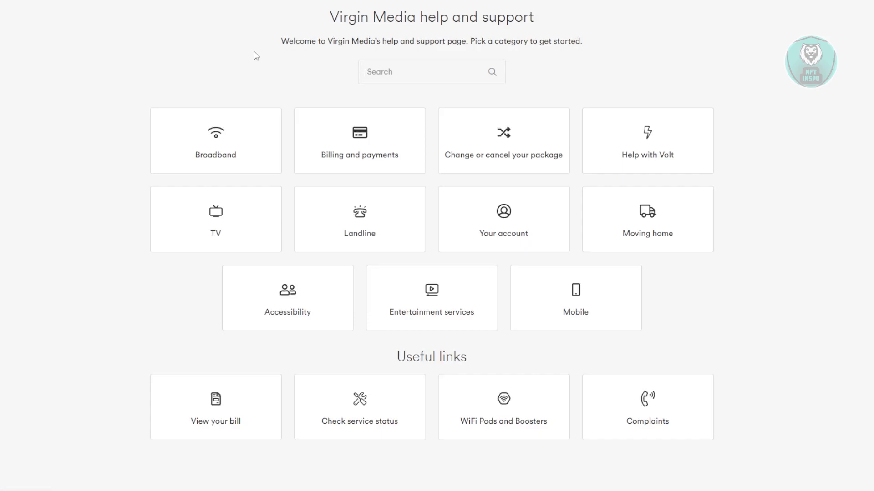
scroll(down, 3)
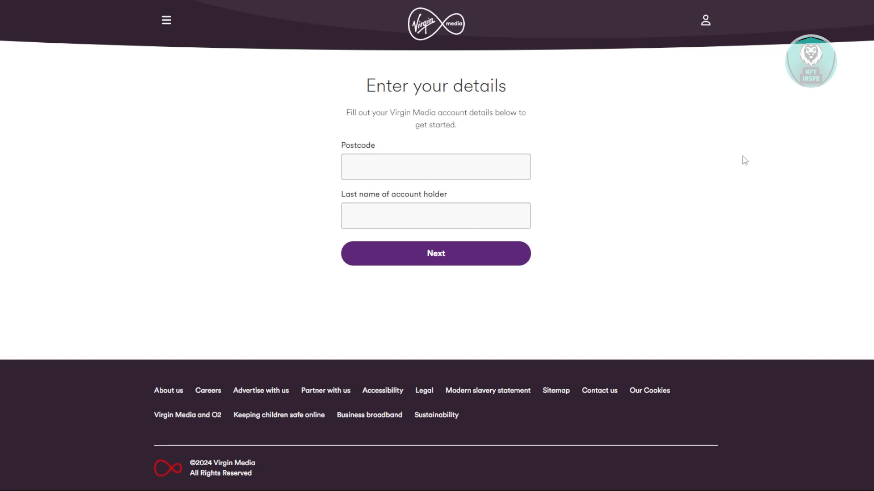
mouse_move(653, 234)
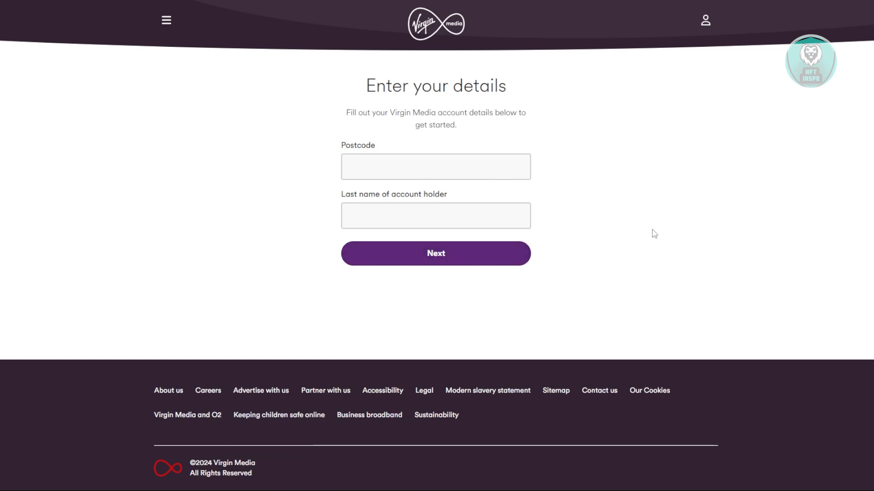